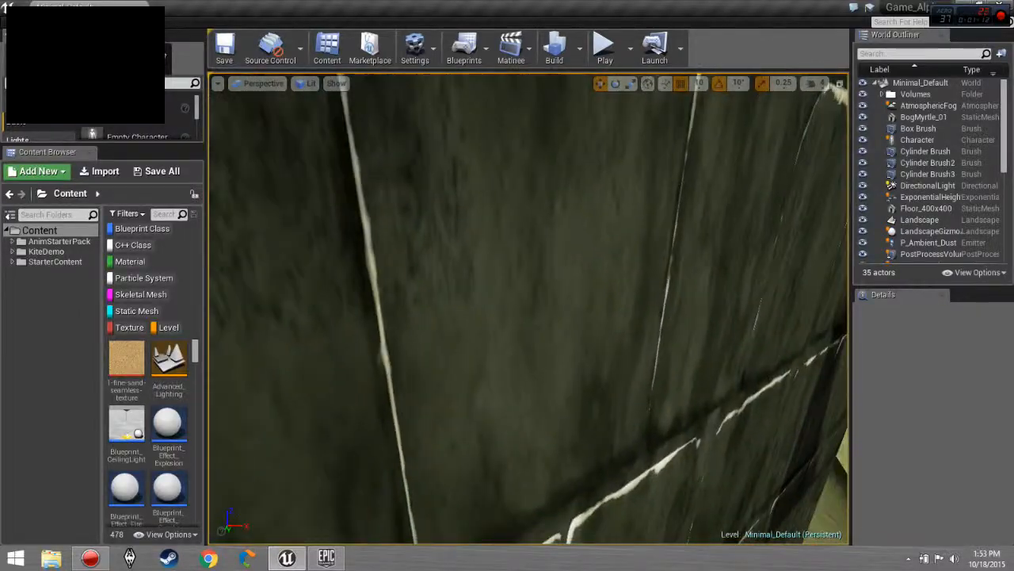
Fly the camera from the stone wall to the caped rock character on the landscape.
{"action": "left_click_drag", "start_coordinate": [531, 317], "coordinate": [531, 238]}
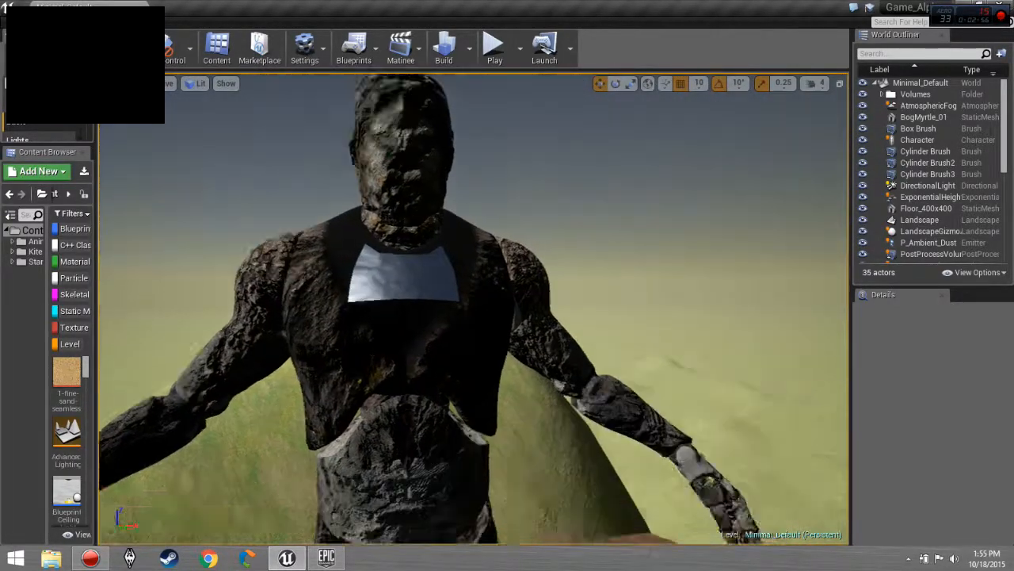
Fly over the grassy slope to view the pond with the boulder on its edge.
{"action": "left_click_drag", "start_coordinate": [475, 317], "coordinate": [460, 238]}
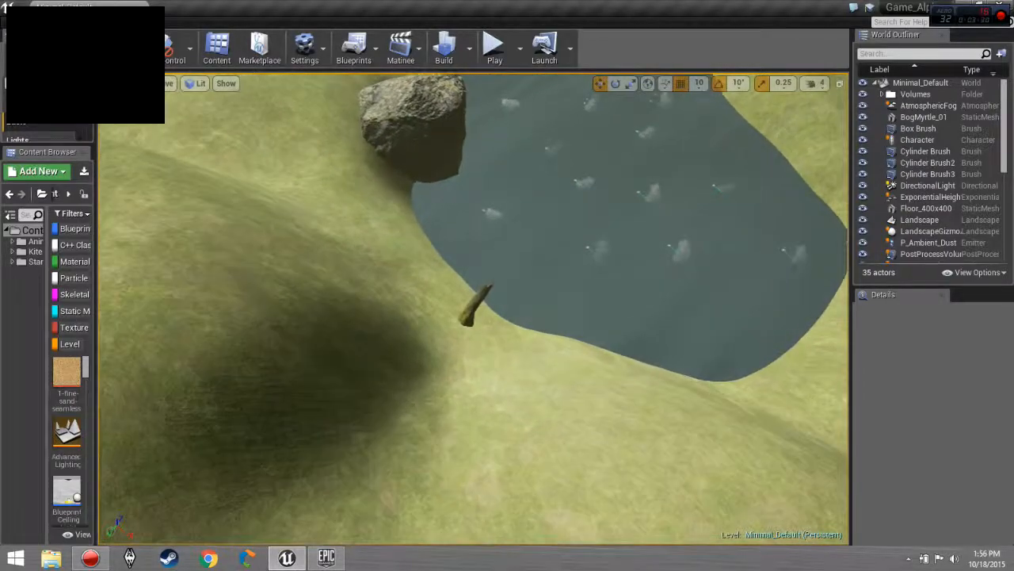
Fly the camera down onto the wooden plank floor platform.
{"action": "left_click_drag", "start_coordinate": [475, 317], "coordinate": [475, 198]}
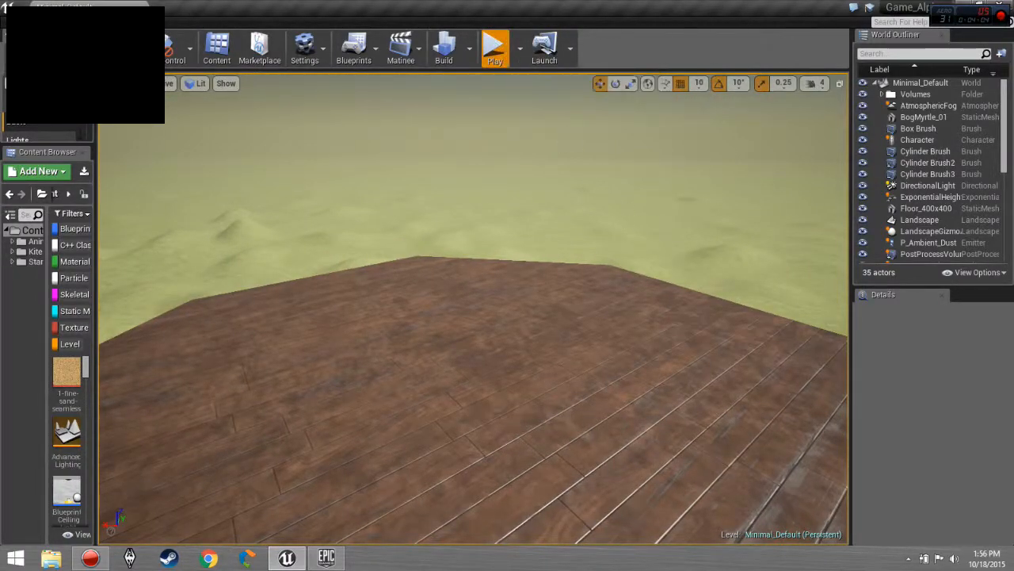
Play-test the level, stop play mode, and select the subtractive Box Brush doorway.
{"action": "left_click", "coordinate": [495, 47]}
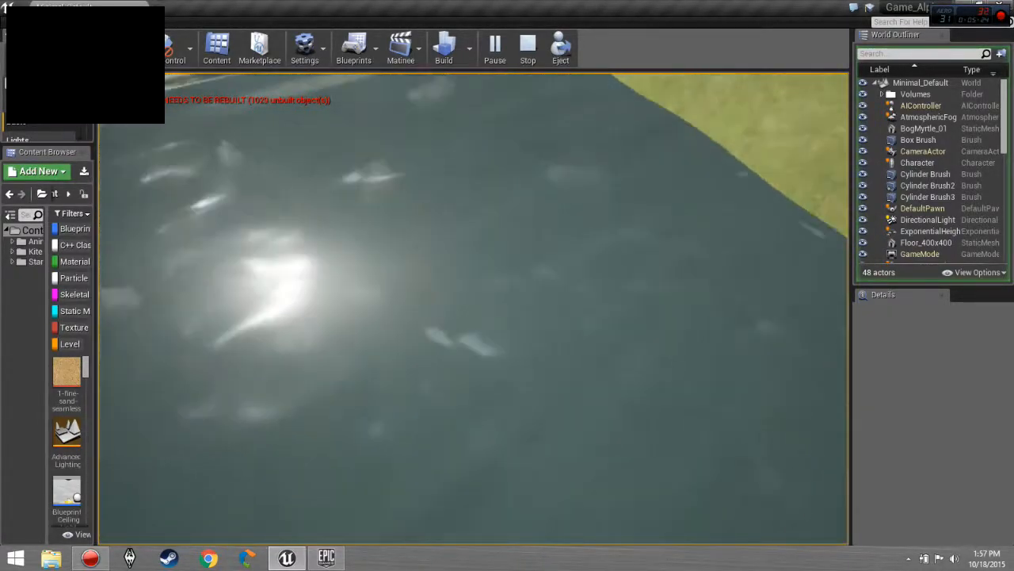
{"action": "left_click", "coordinate": [528, 47]}
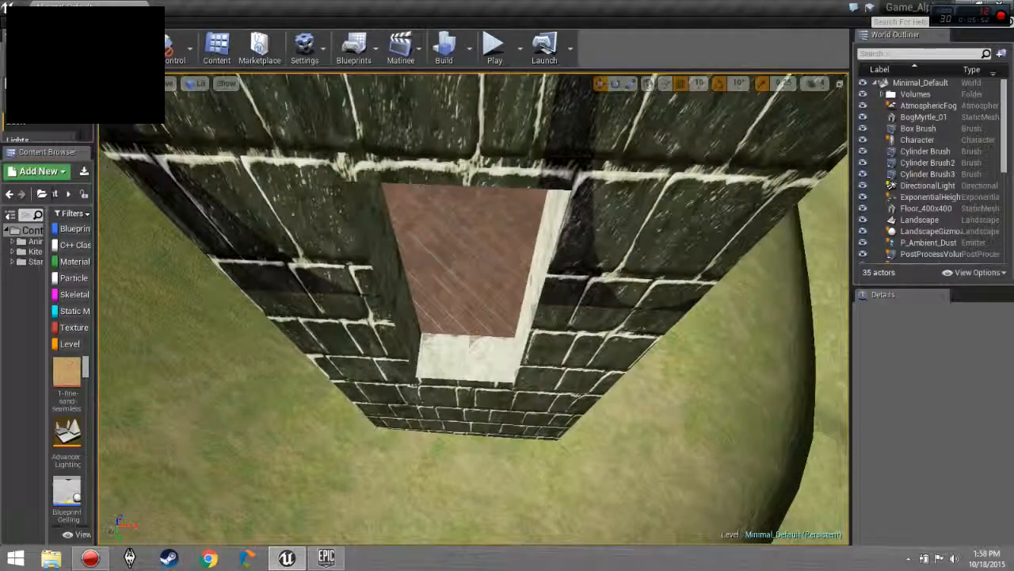
{"action": "left_click", "coordinate": [476, 309]}
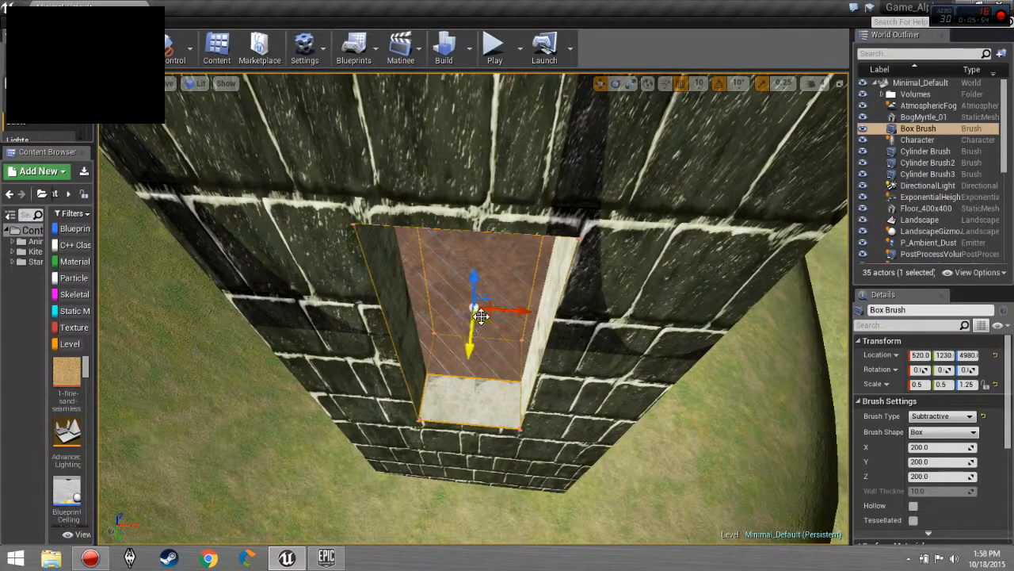